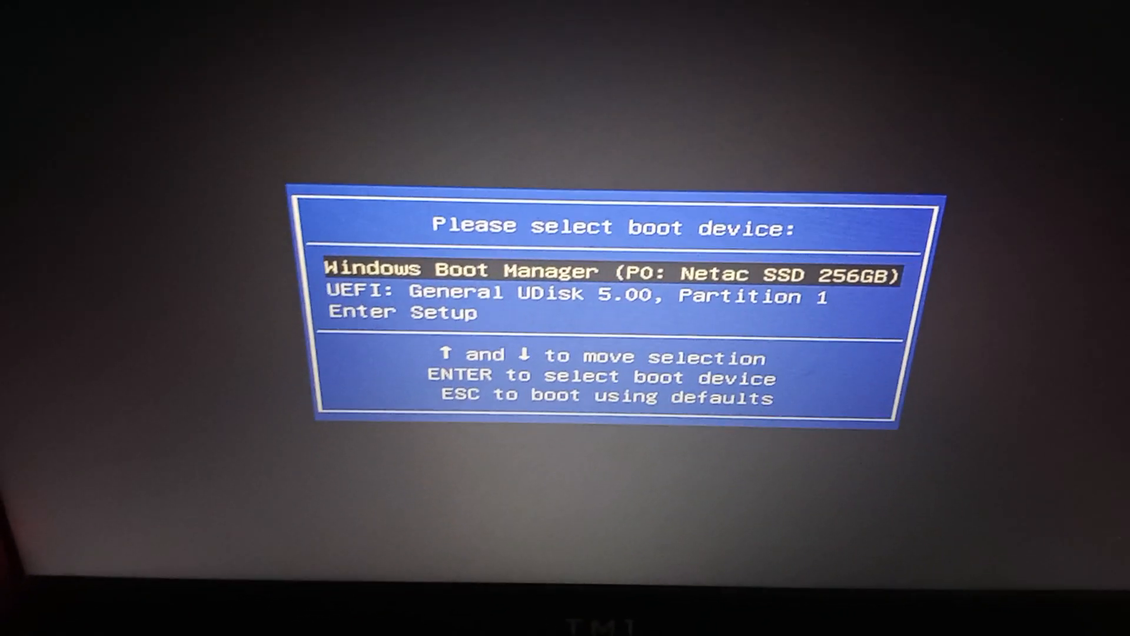
Step: Highlight 'UEFI: General UDisk 5.00, Partition 1' in the boot device menu
key("Down")
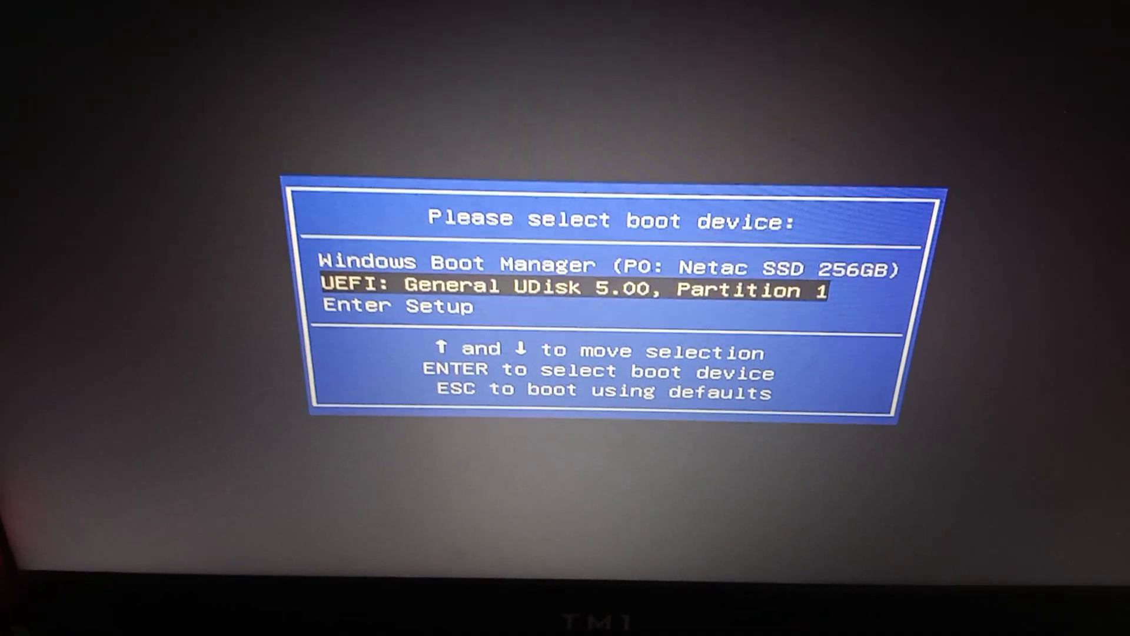